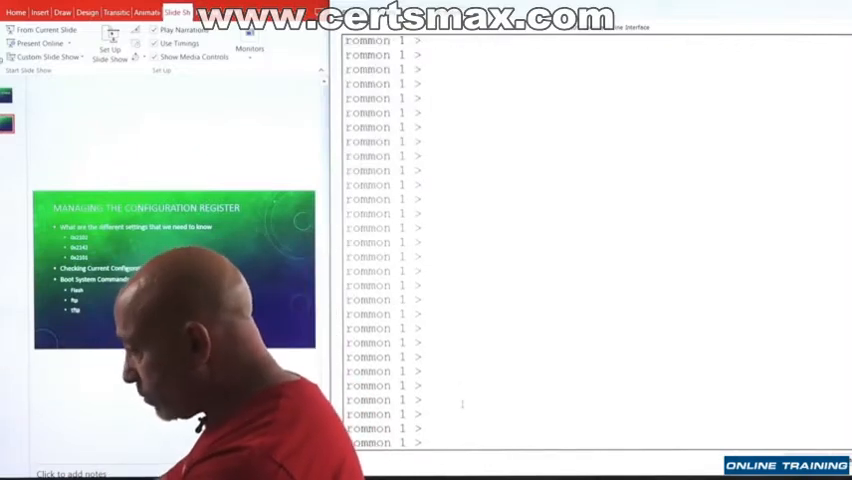
pyautogui.write('confr')
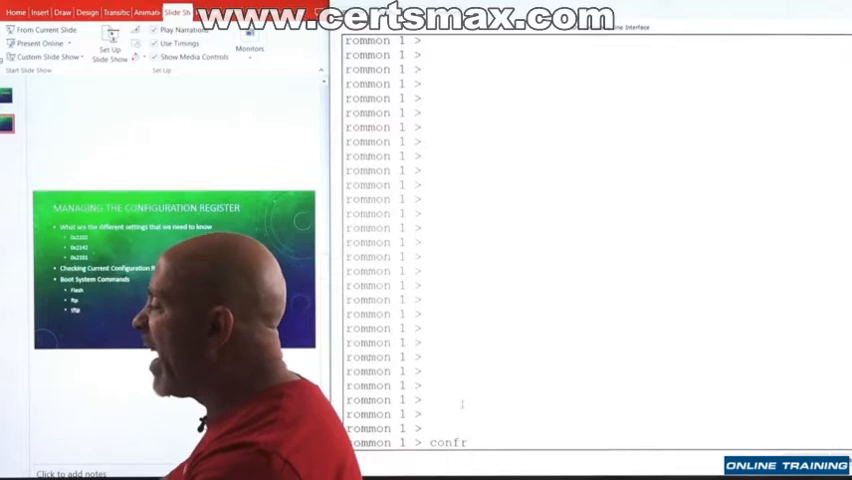
pyautogui.write('eg')
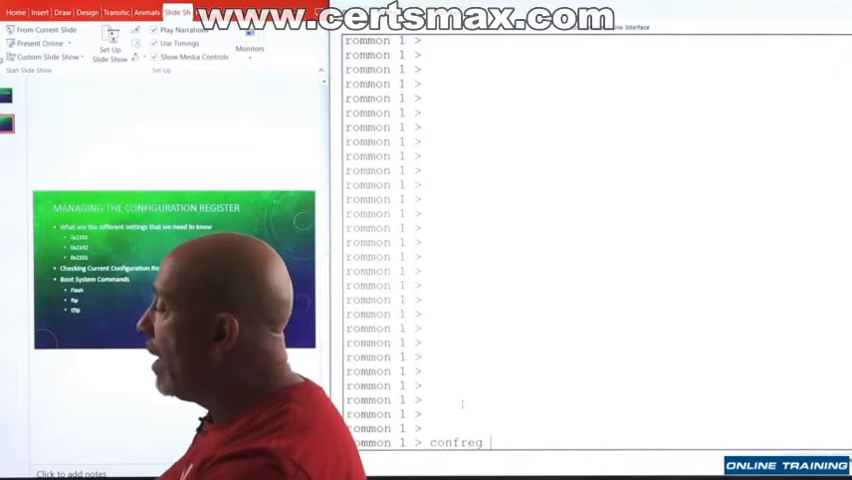
pyautogui.write('x')
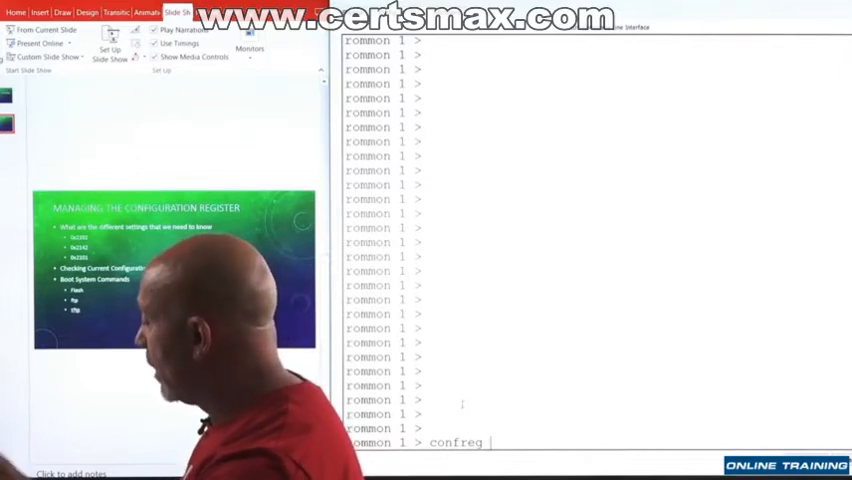
pyautogui.write('0x')
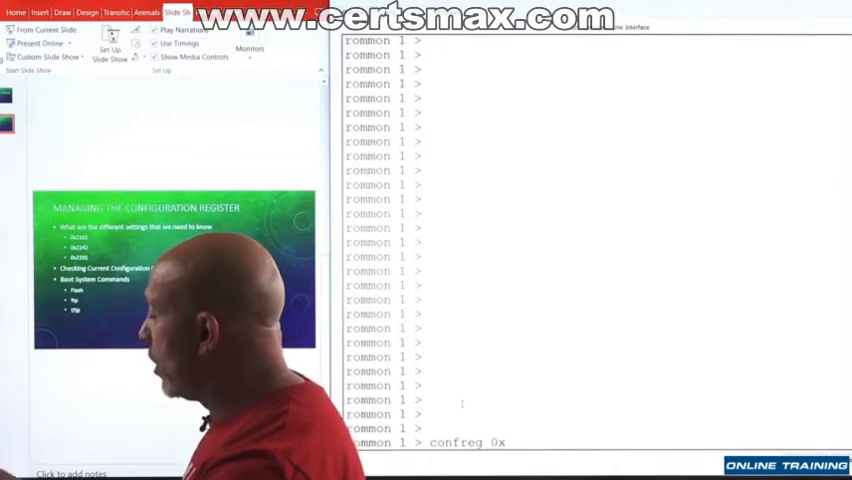
pyautogui.write('21')
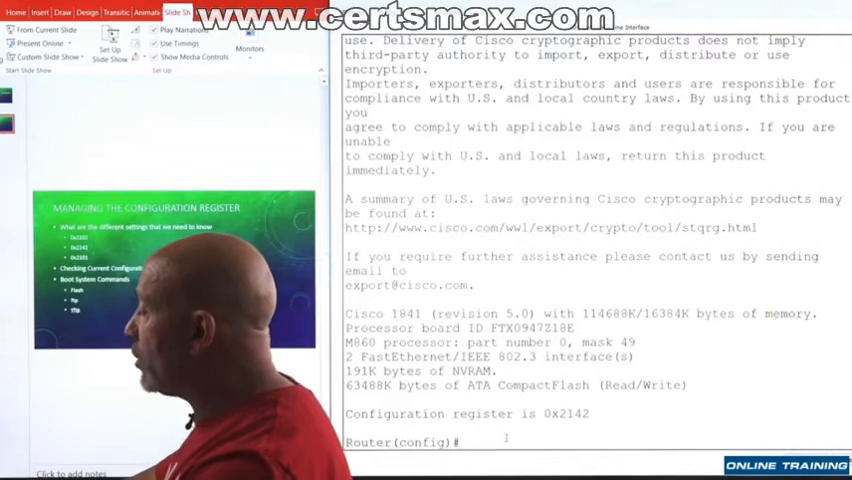
pyautogui.write('config')
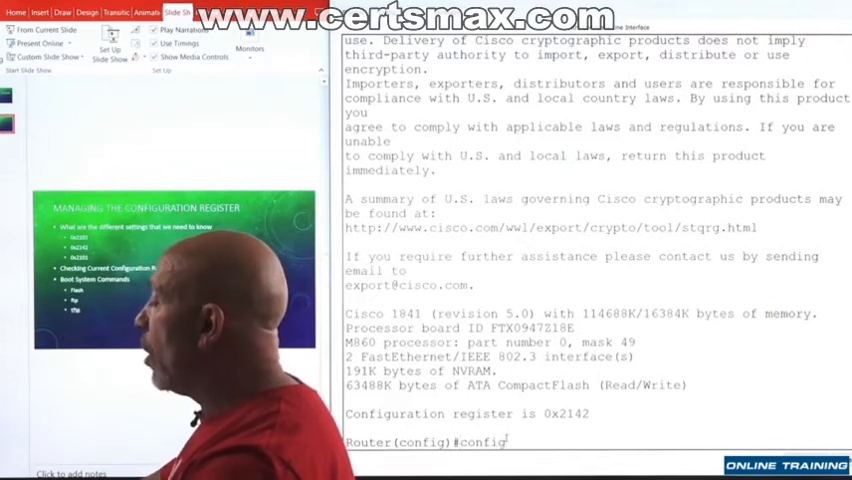
pyautogui.write('rg')
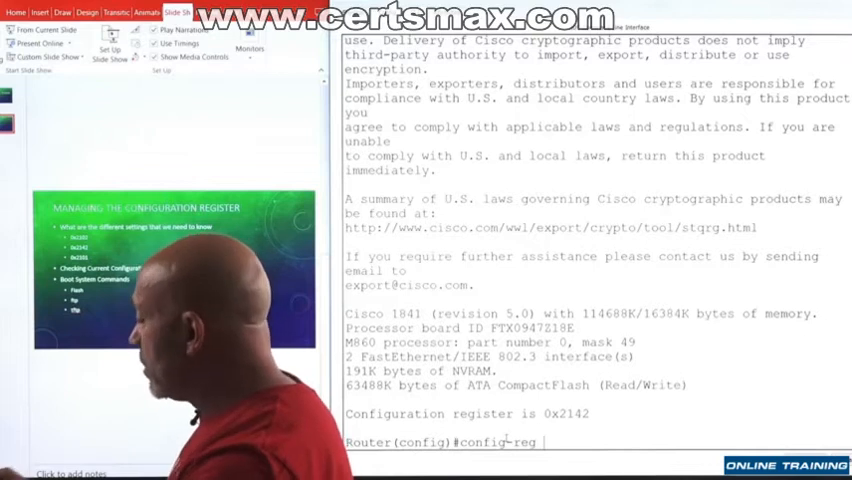
pyautogui.write('0x2102')
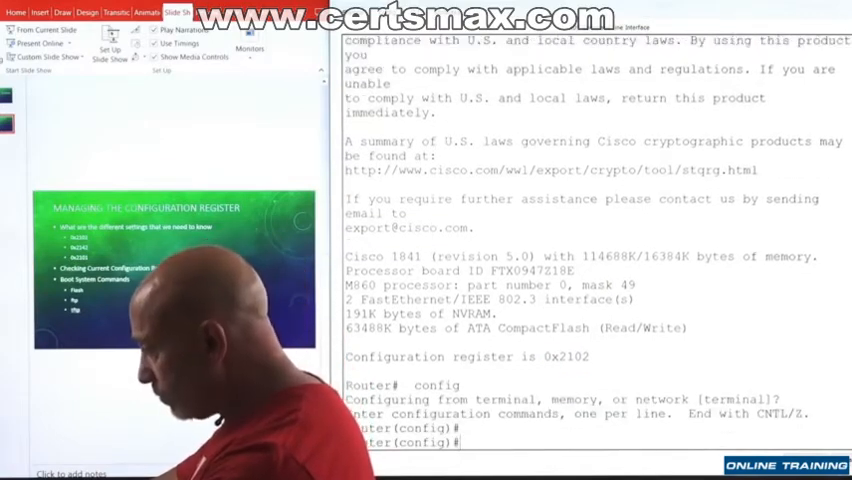
pyautogui.scroll(-3)
pyautogui.write('boot sy')
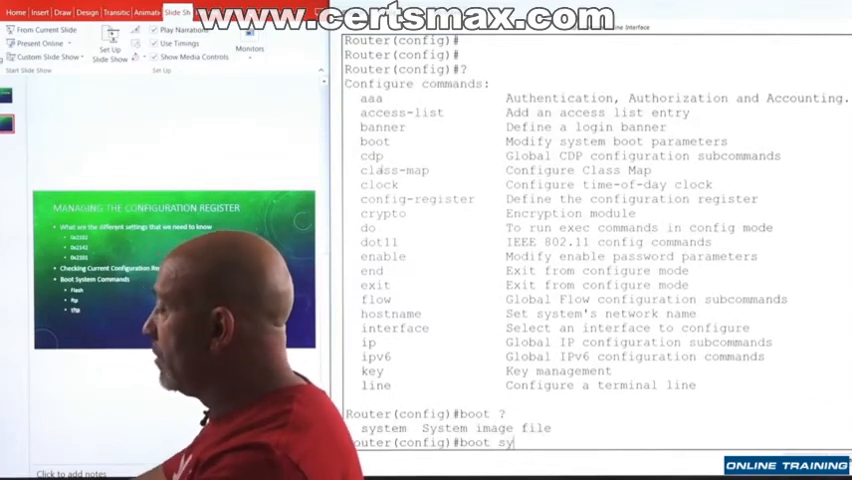
pyautogui.write('stem tftp')
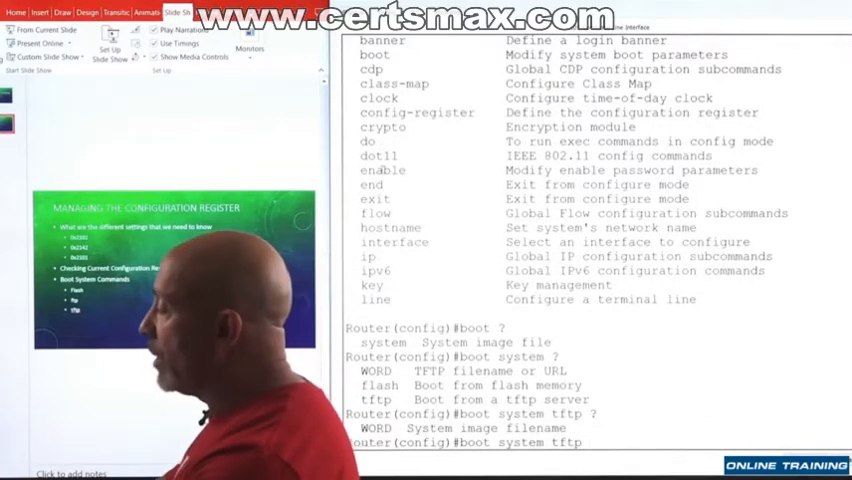
pyautogui.write('b')
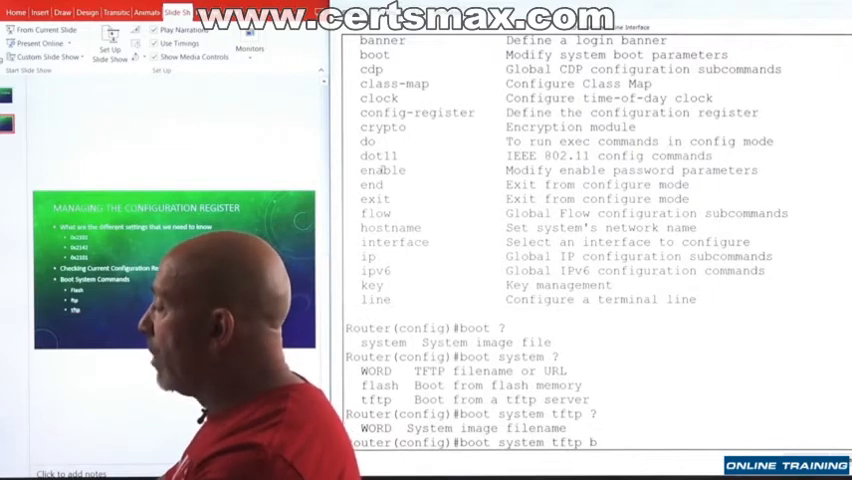
pyautogui.write('blabla')
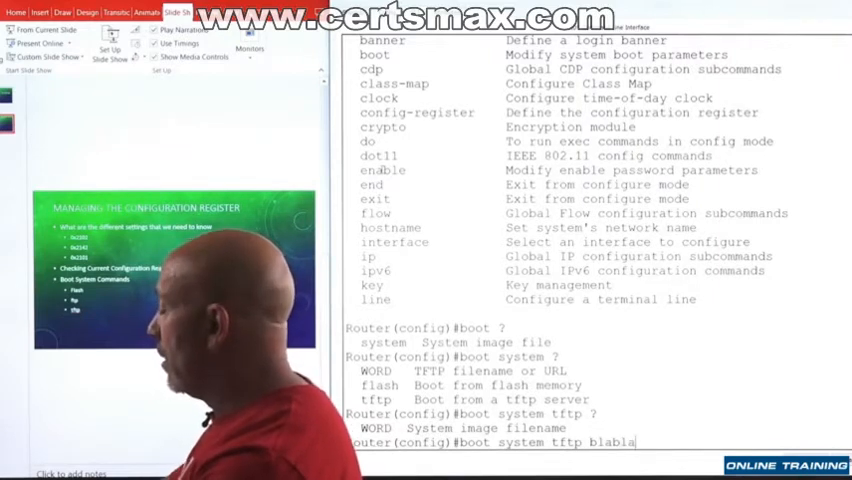
pyautogui.write('.b')
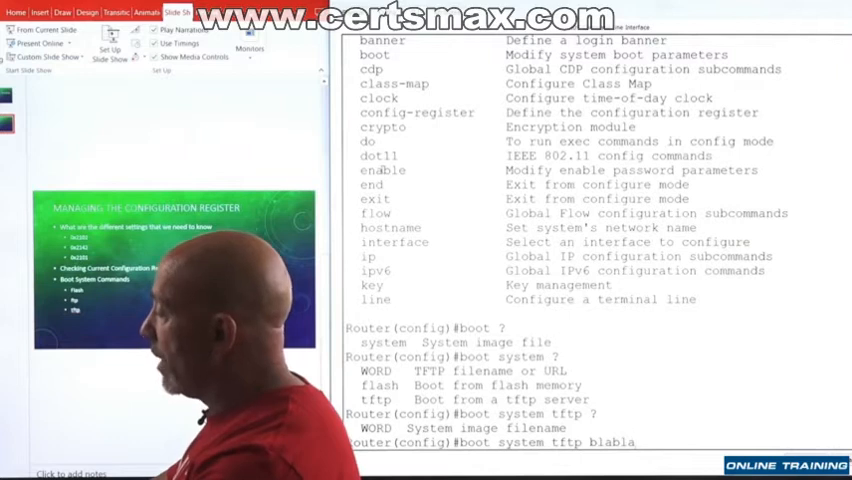
pyautogui.write('.bin')
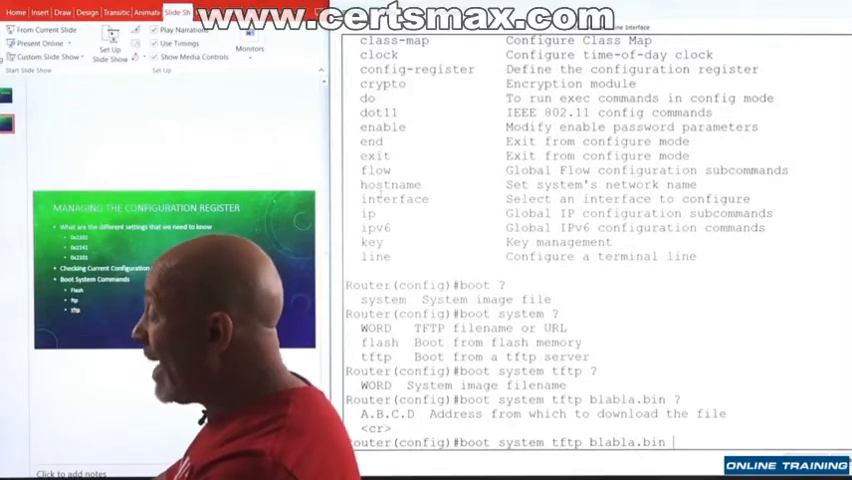
pyautogui.write('131')
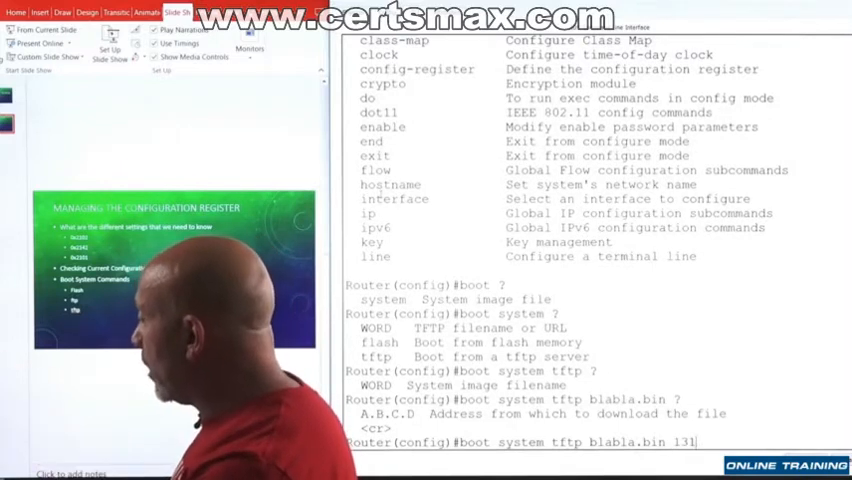